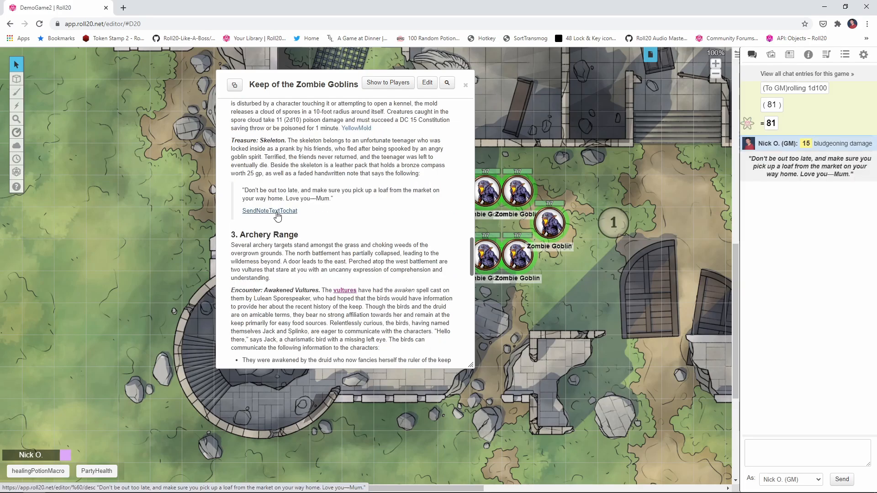
# Send the handwritten note text to chat from the handout link.
pyautogui.click(355, 128)
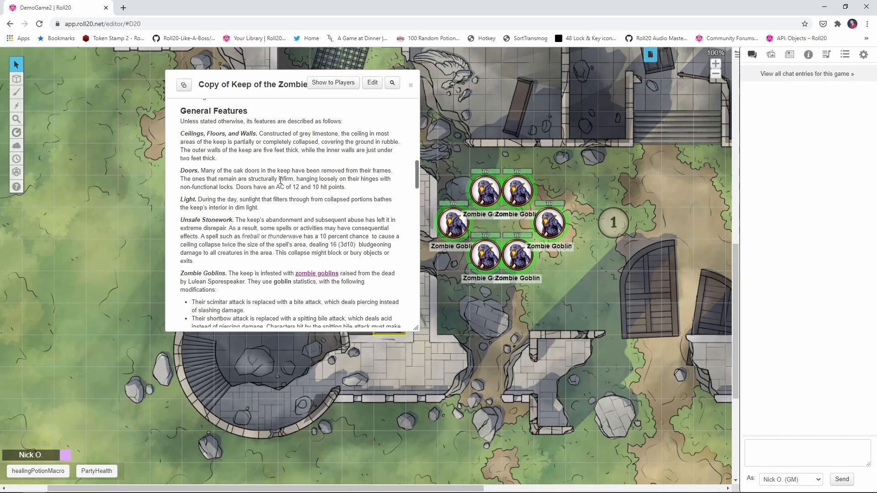
pyautogui.scroll(-3)
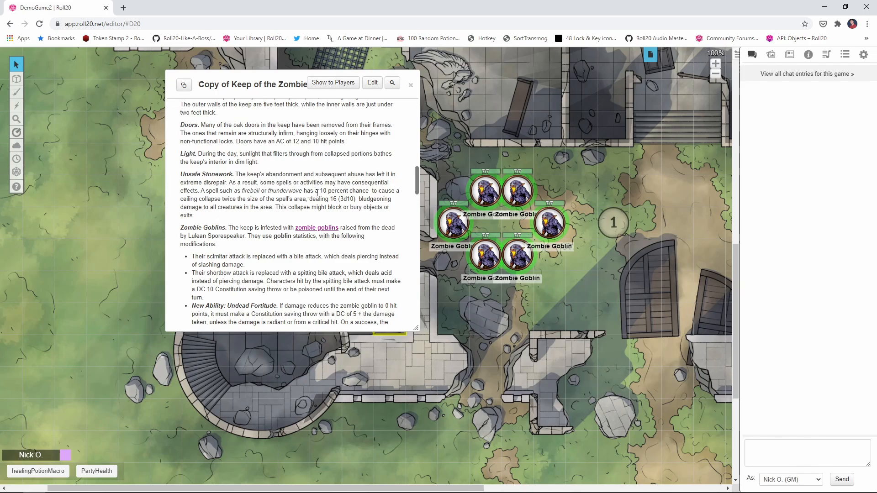
pyautogui.doubleClick(323, 191)
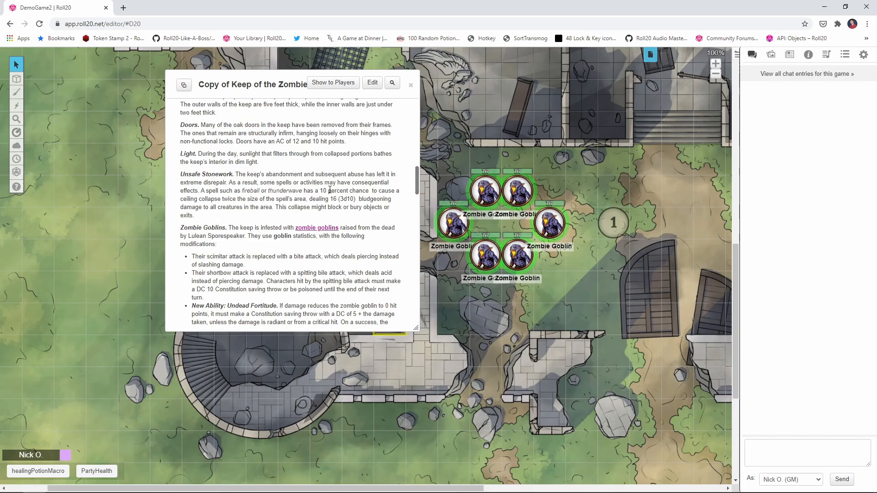
pyautogui.moveTo(373, 114)
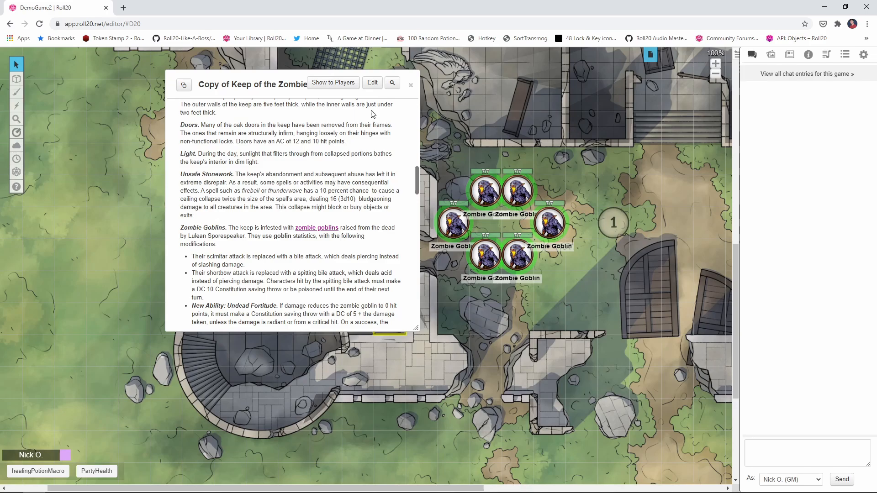
# Insert a RollPercentileDice link in the GM notes with URL '/gmroll 1d100'.
pyautogui.click(372, 83)
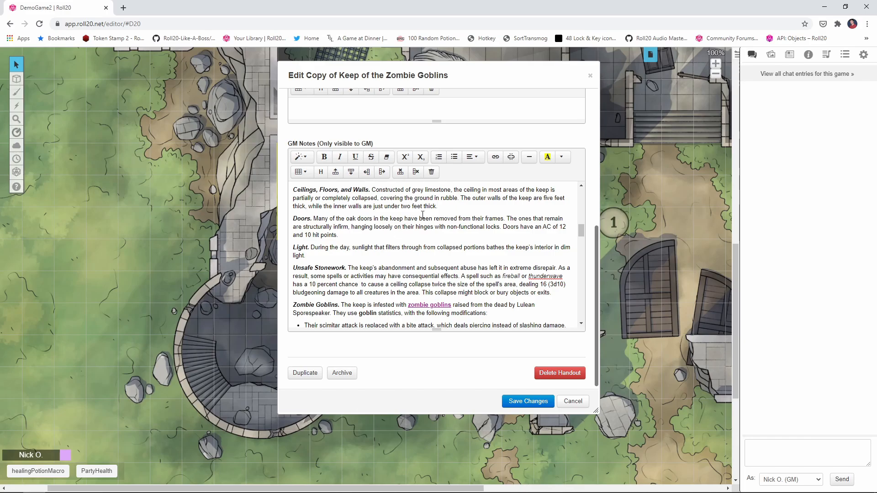
pyautogui.moveTo(495, 156)
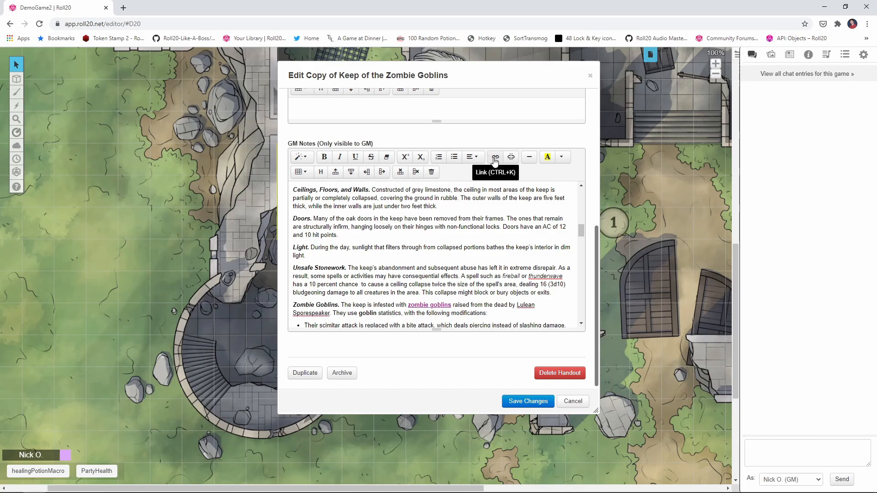
pyautogui.click(495, 157)
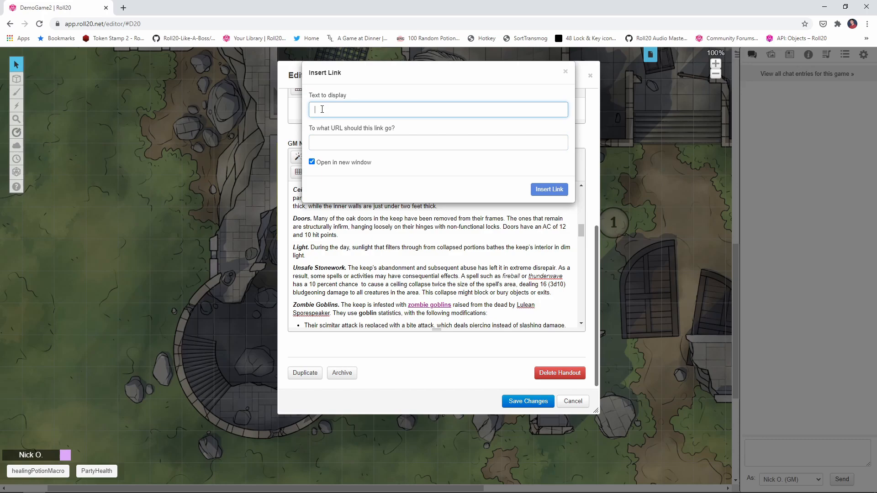
pyautogui.write('Rol')
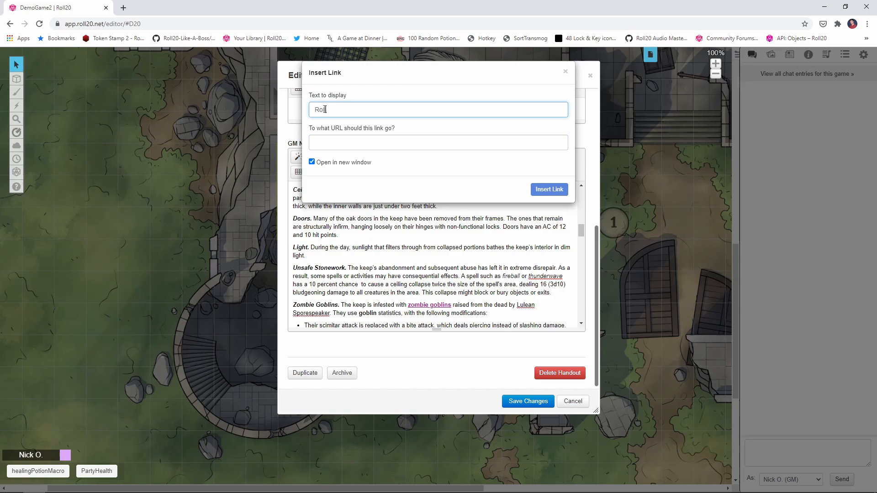
pyautogui.write('PercentileDi')
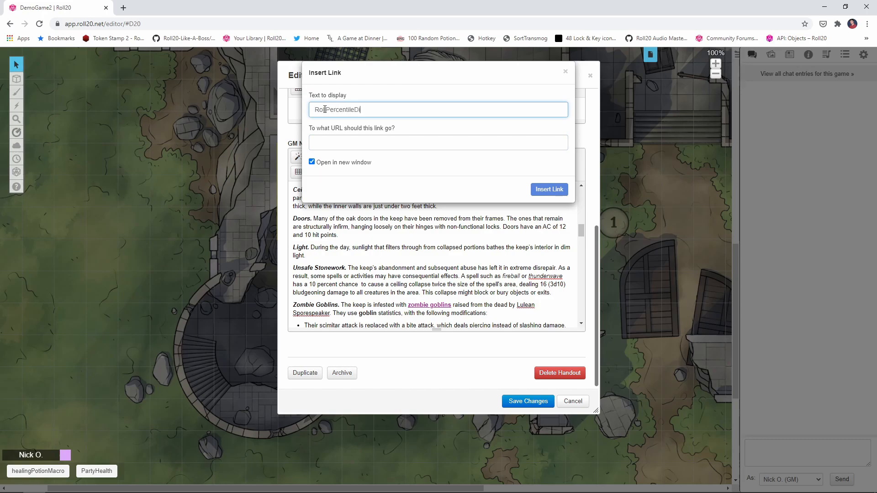
pyautogui.click(437, 142)
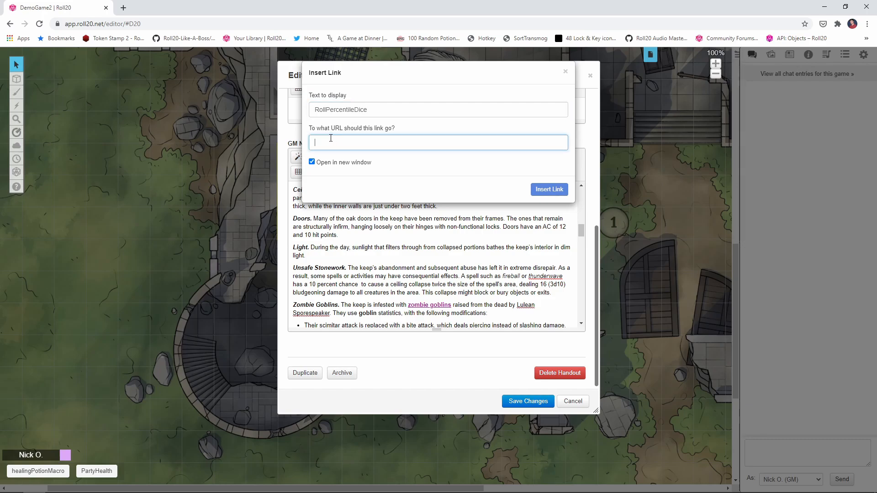
pyautogui.write('1')
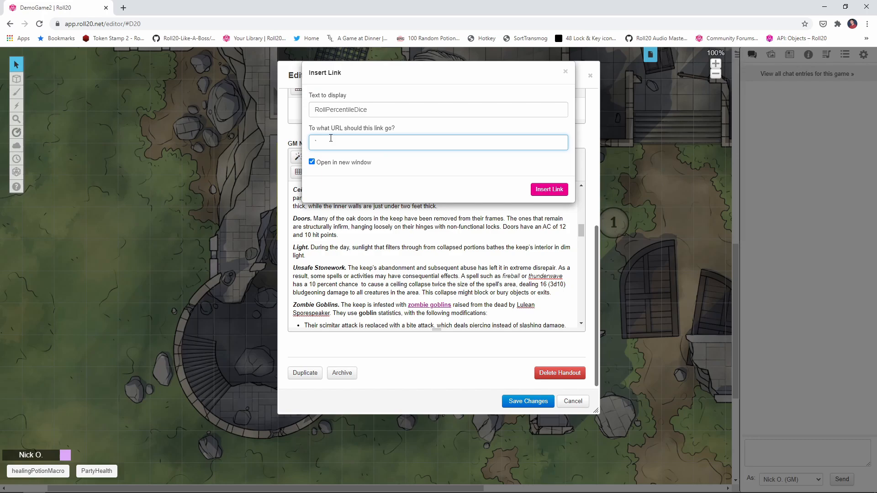
pyautogui.write('/gmroll')
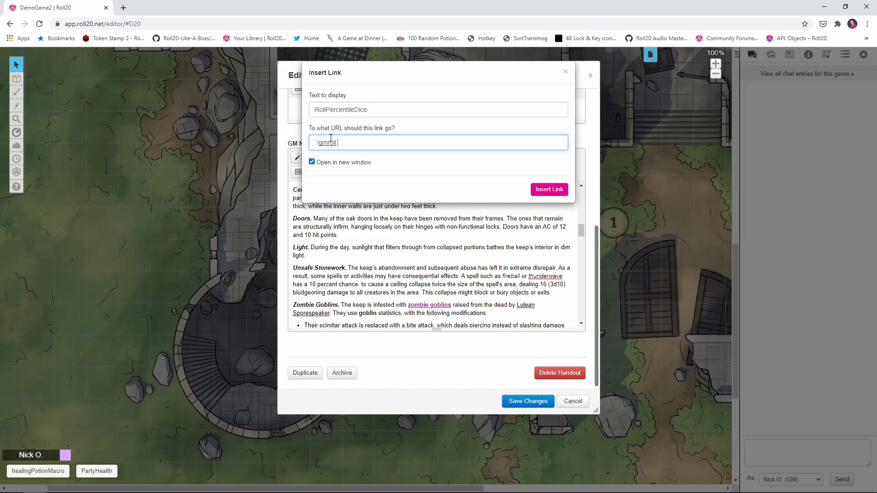
pyautogui.write('1d100')
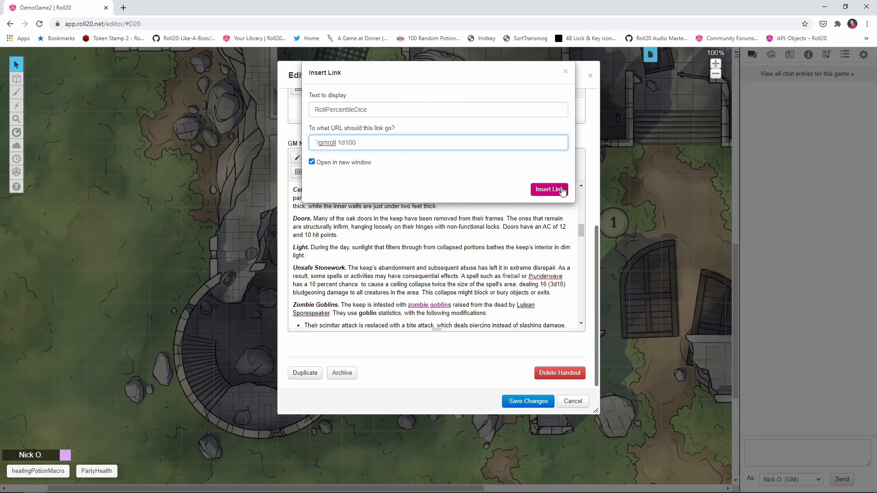
pyautogui.click(549, 190)
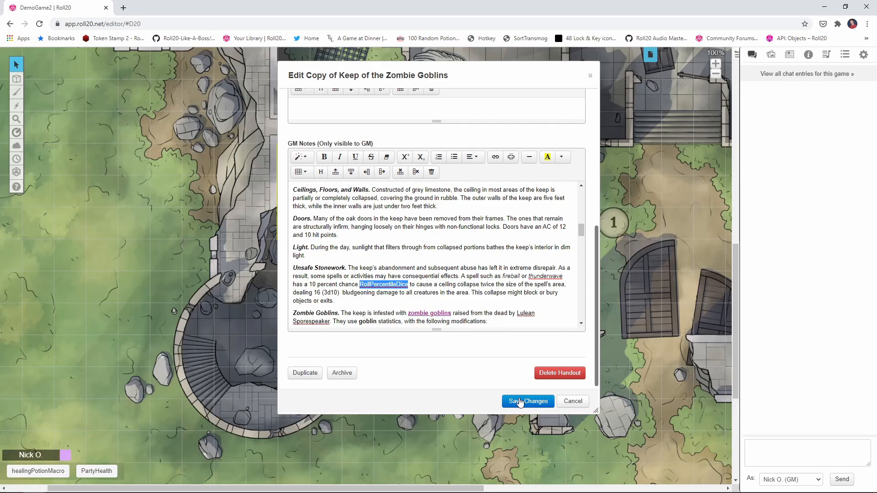
# Save the handout and roll a private 1d100 from the RollPercentileDice link.
pyautogui.click(526, 401)
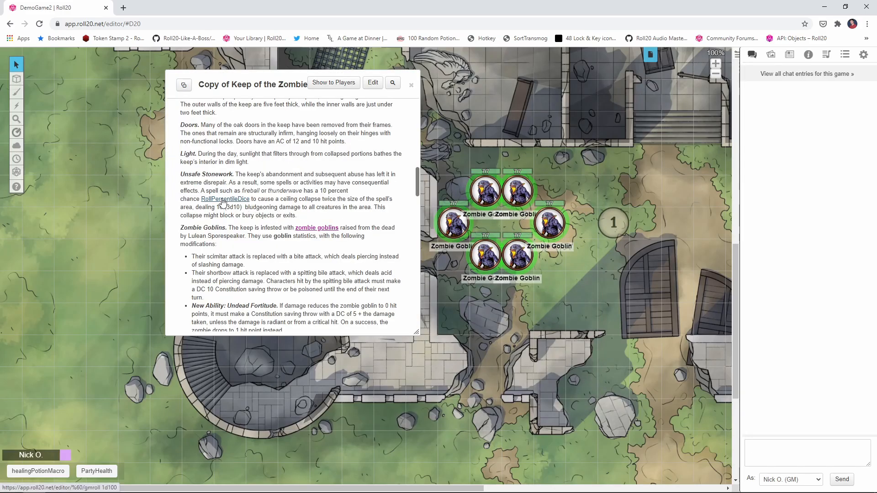
pyautogui.click(225, 198)
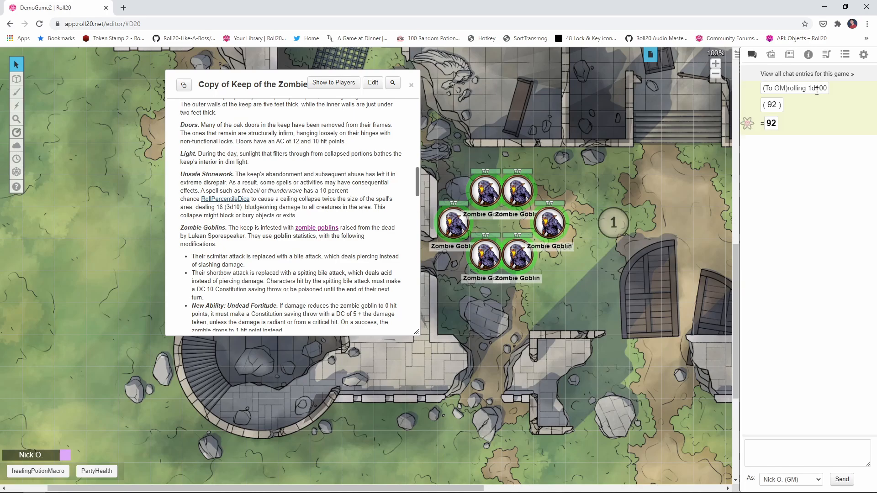
pyautogui.moveTo(780, 152)
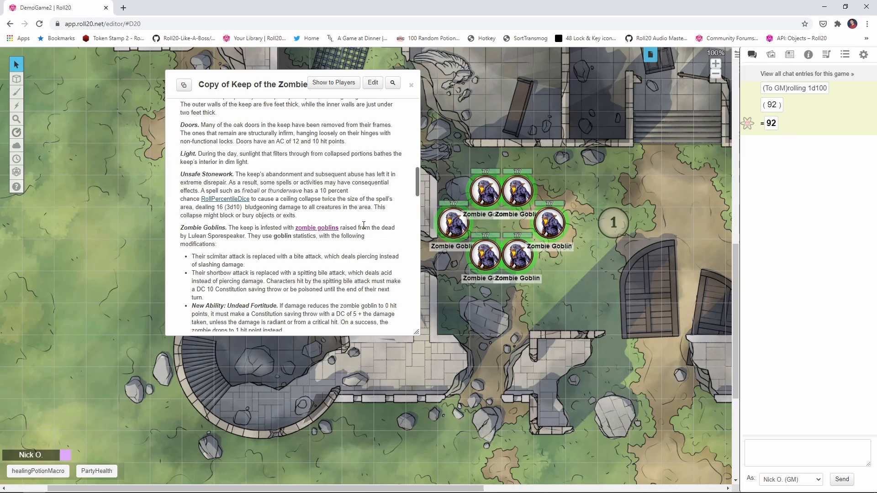
pyautogui.moveTo(373, 116)
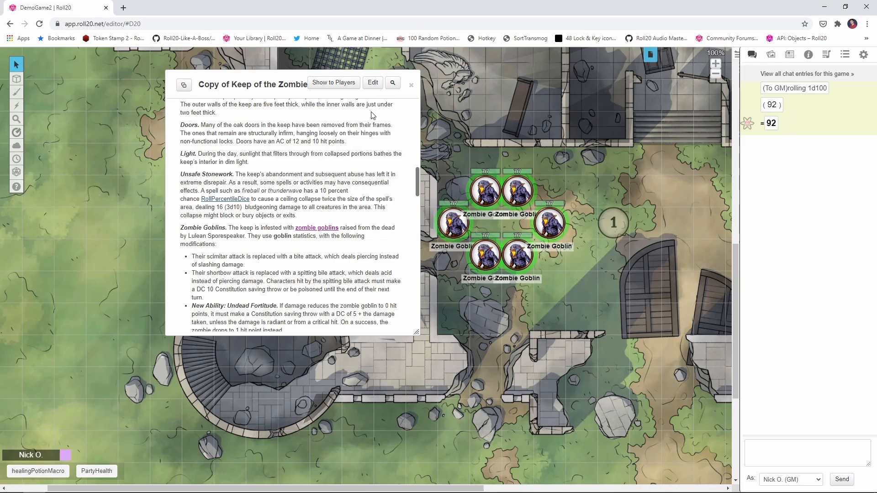
# Insert a RollDamage link after the 3d10 collapse damage with URL '[[3d10]] bludgeoning'.
pyautogui.click(372, 84)
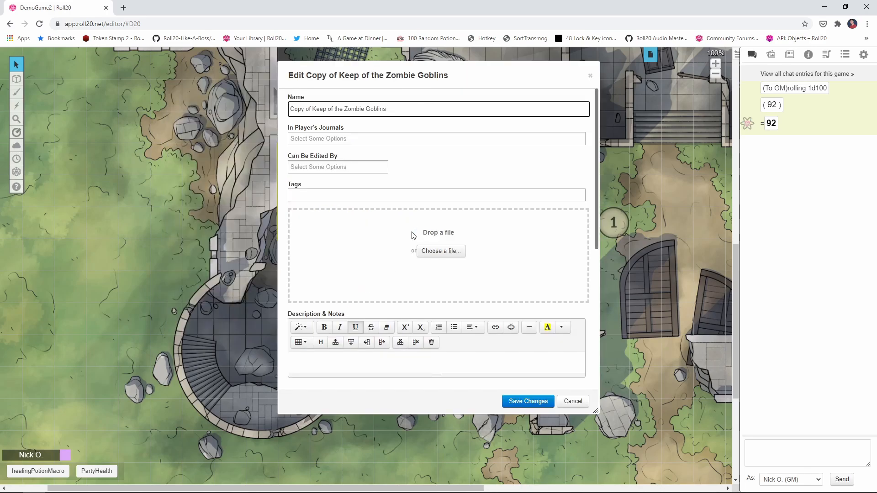
pyautogui.scroll(-3)
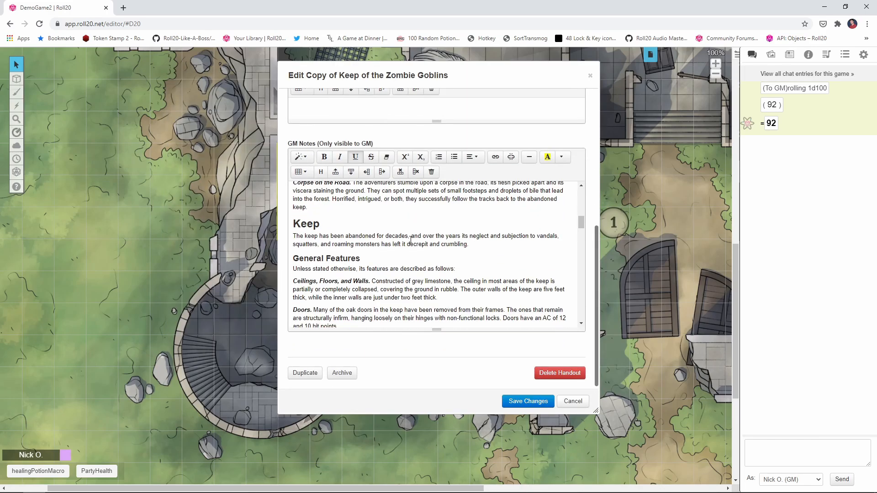
pyautogui.scroll(-3)
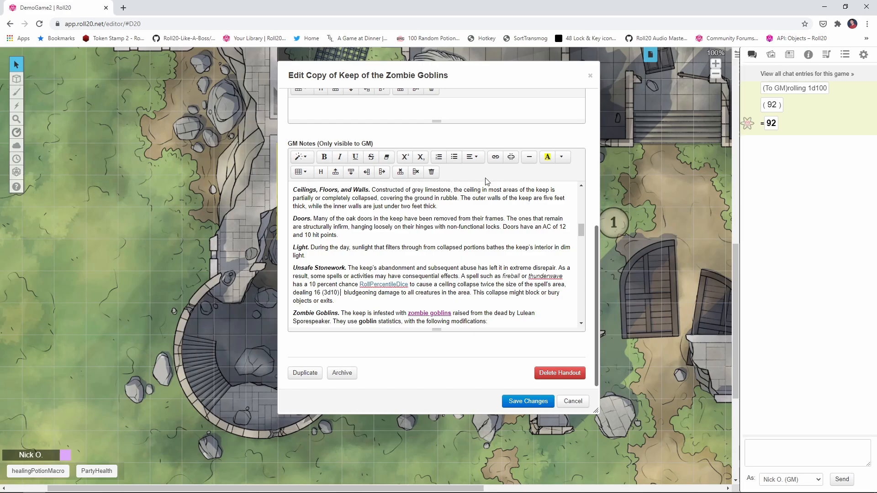
pyautogui.click(494, 156)
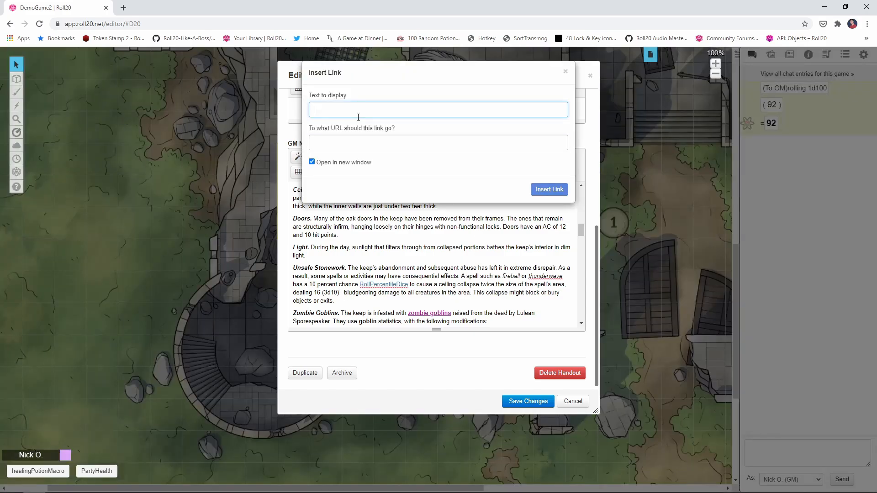
pyautogui.write('RollDamage')
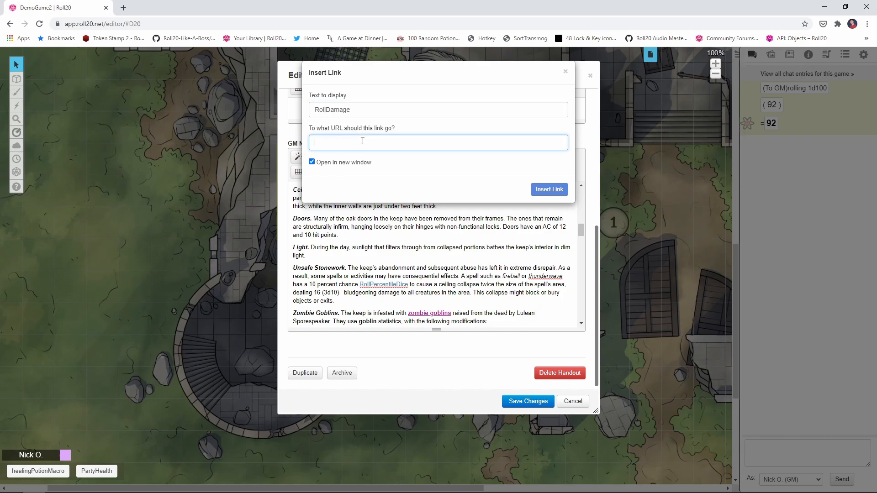
pyautogui.write("'")
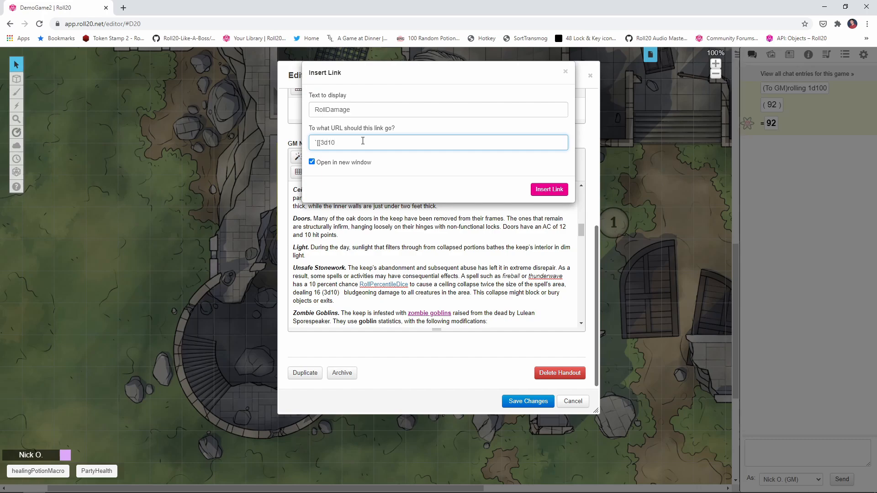
pyautogui.write(']] blud')
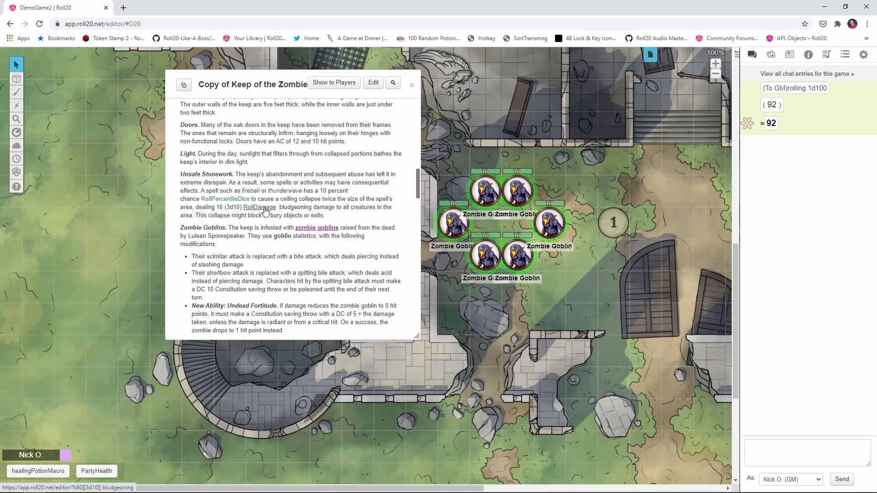
# Roll the 3d10 bludgeoning damage into chat from the RollDamage link.
pyautogui.click(258, 208)
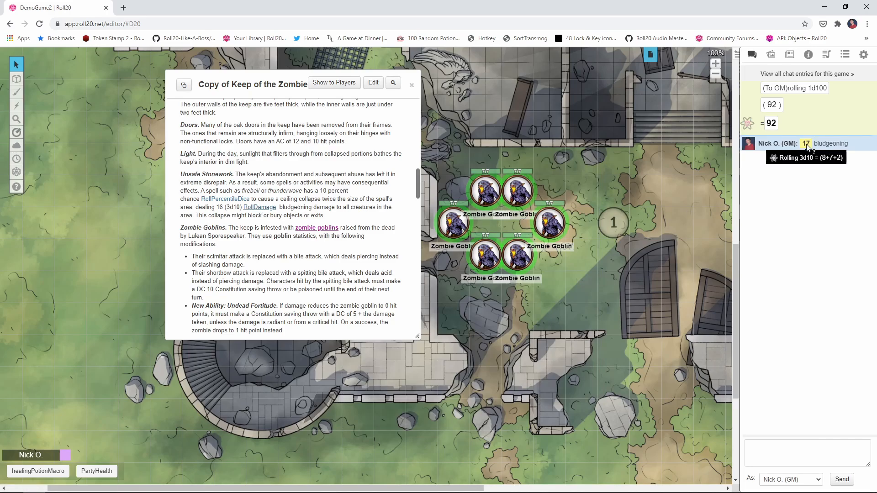
pyautogui.scroll(-3)
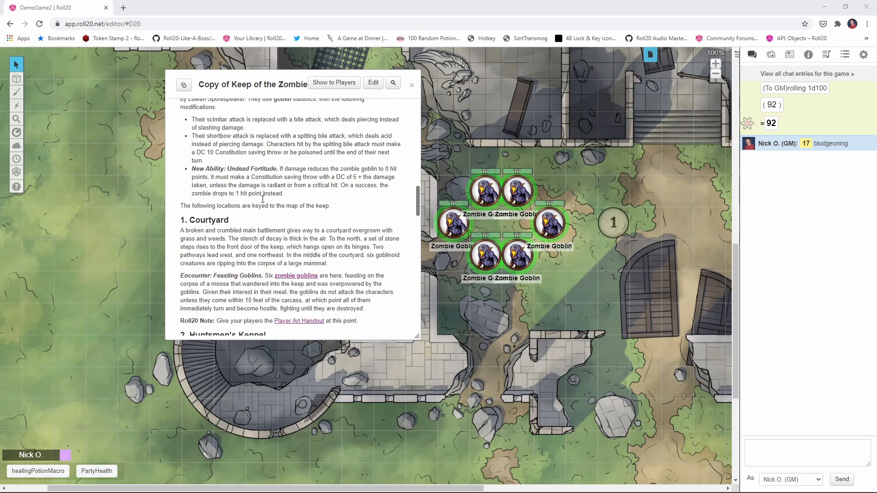
pyautogui.scroll(-3)
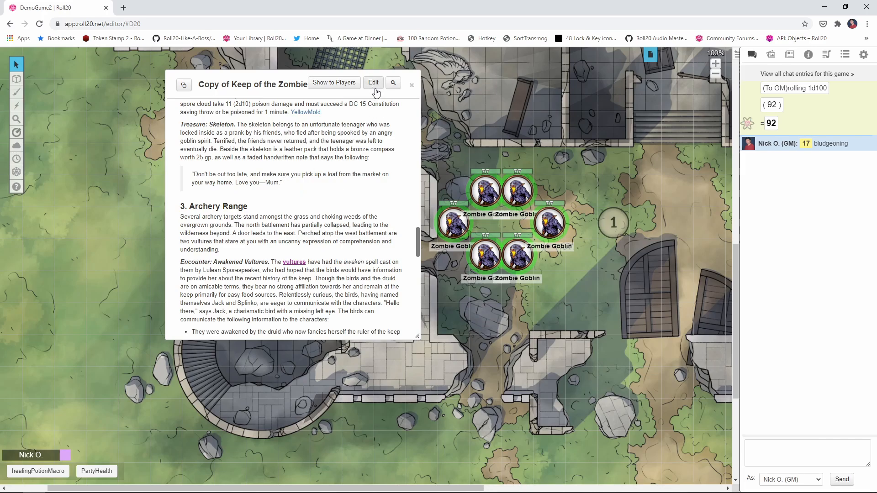
# Insert a SendNoteToChat link with a /desc URL after the handwritten note from Mum.
pyautogui.click(373, 84)
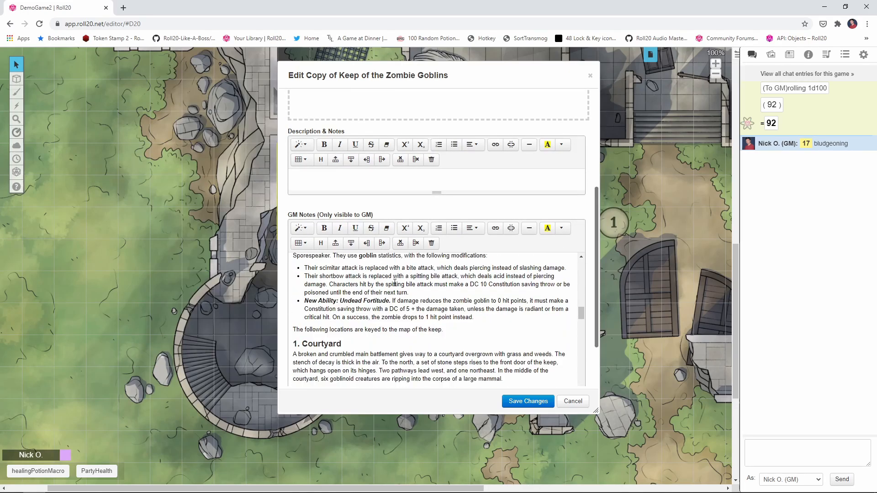
pyautogui.scroll(-3)
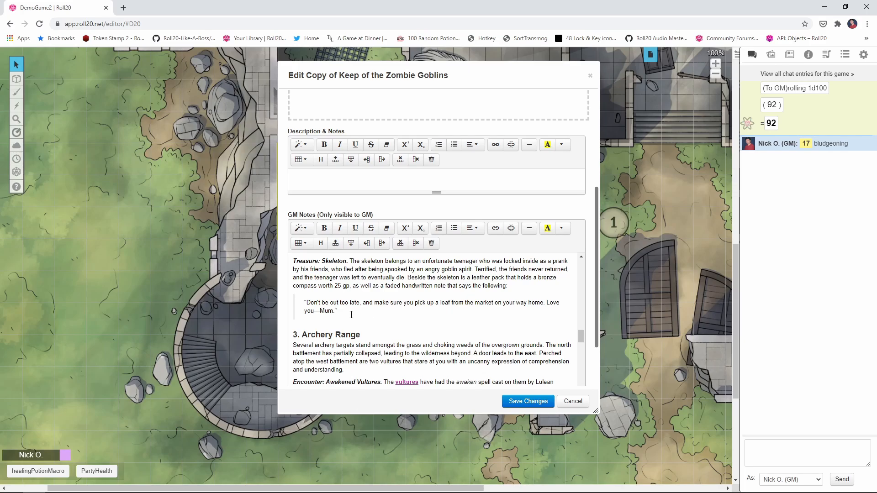
pyautogui.moveTo(305, 302); pyautogui.dragTo(337, 310)
pyautogui.write('SendNoteToChat')
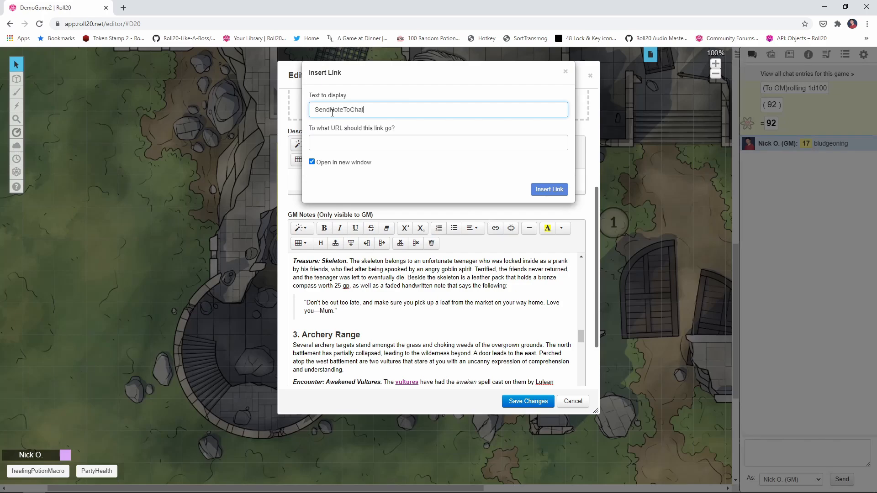
pyautogui.click(437, 143)
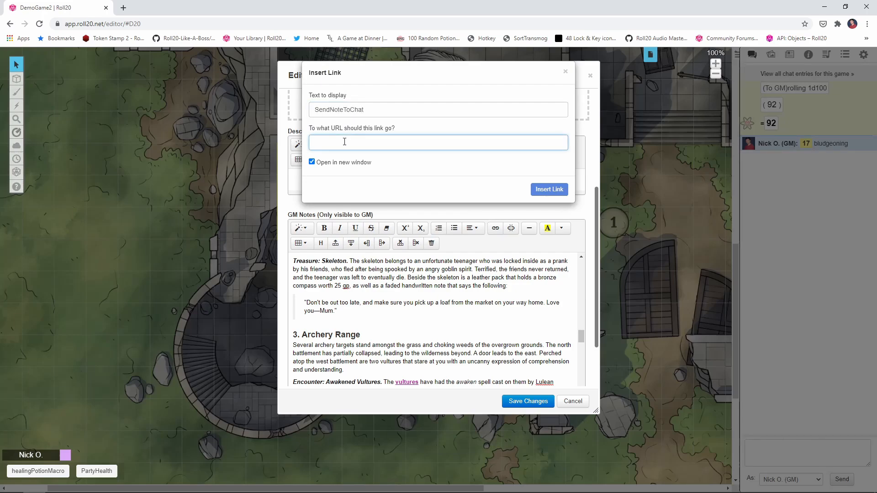
pyautogui.write('1')
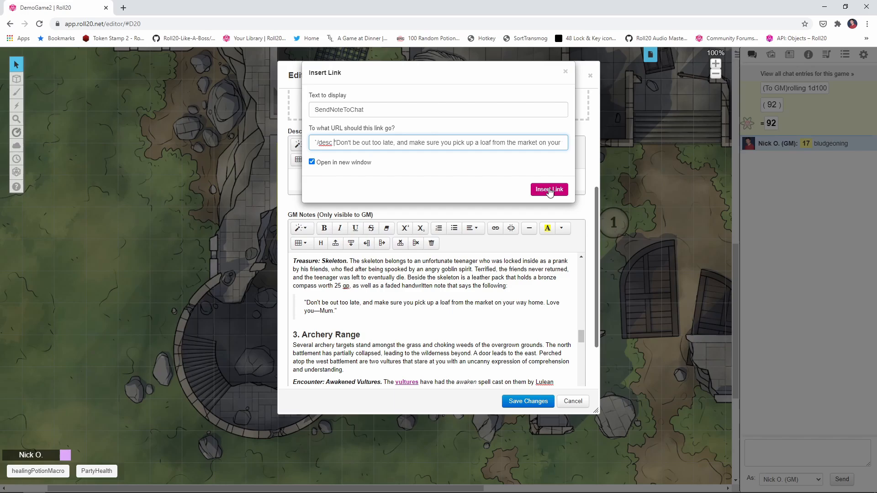
pyautogui.click(549, 189)
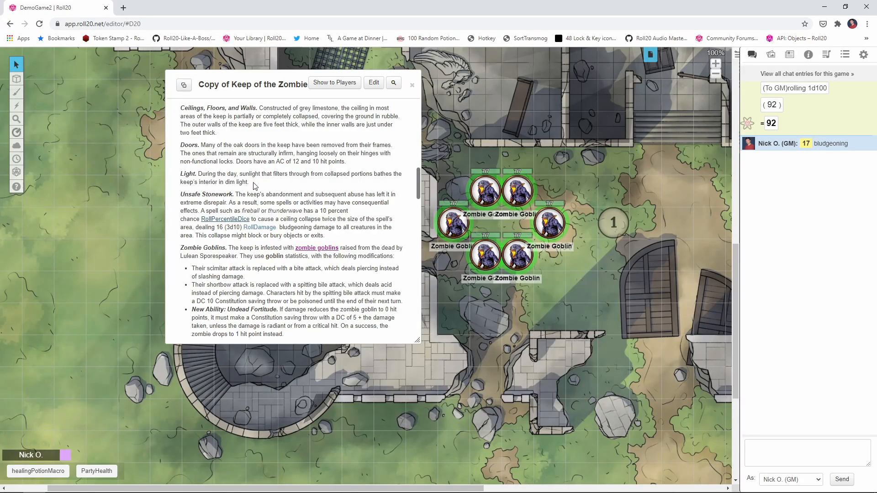
# Post Mum's note as an emote to chat from the SendNoteToChat link.
pyautogui.scroll(-3)
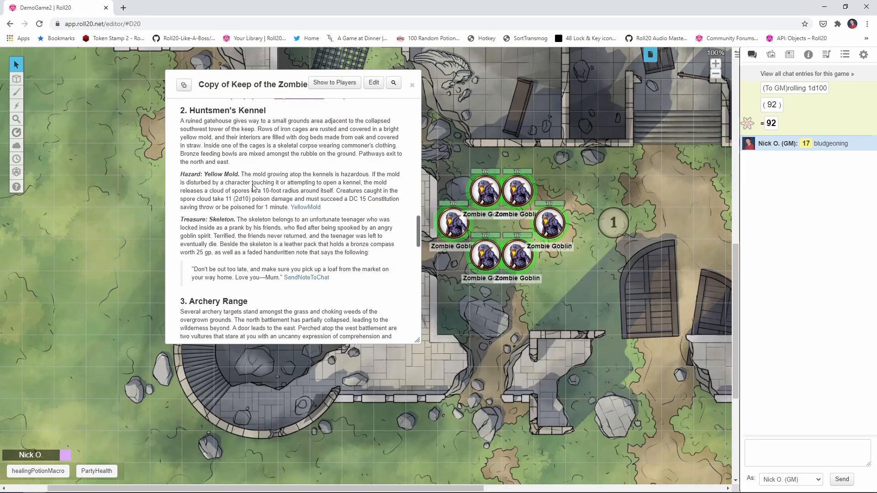
pyautogui.scroll(-3)
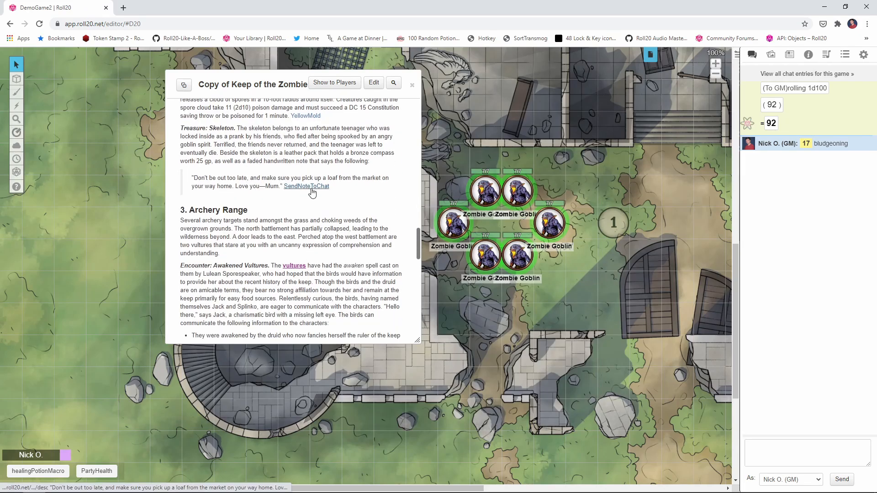
pyautogui.click(306, 186)
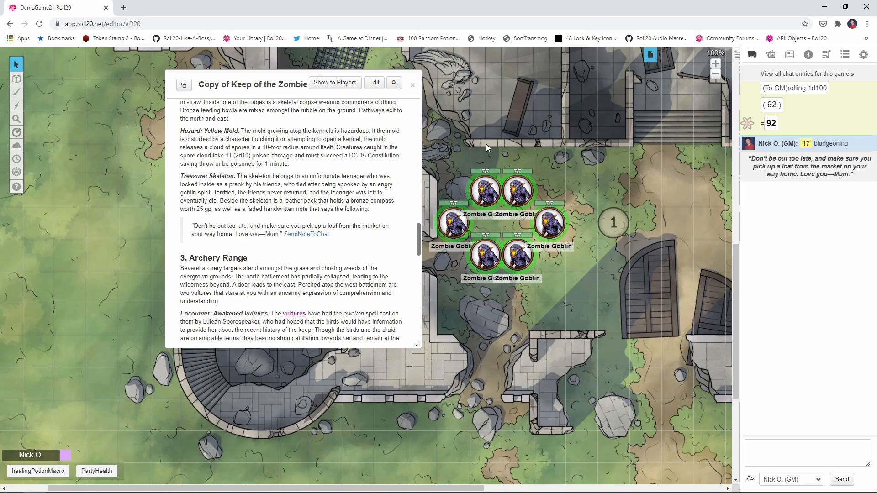
pyautogui.click(844, 54)
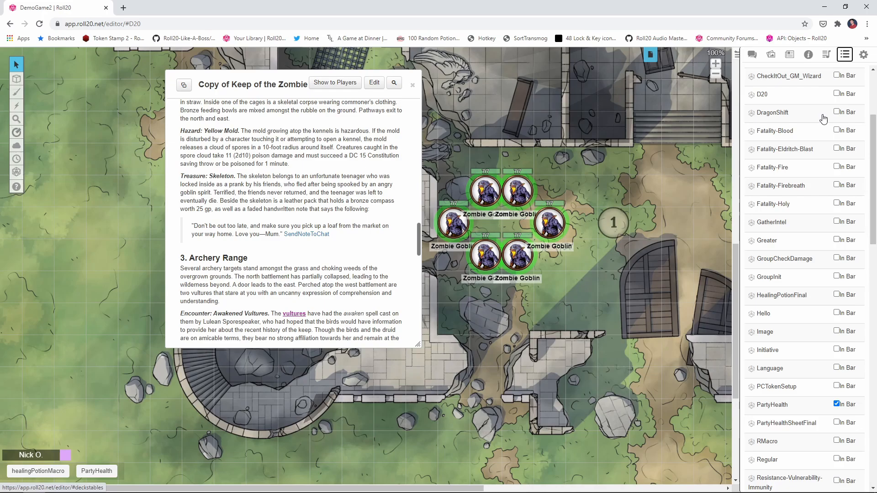
# Test the YellowMold macro from Collections, posting its DC 15 Con save poison card to chat.
pyautogui.scroll(-3)
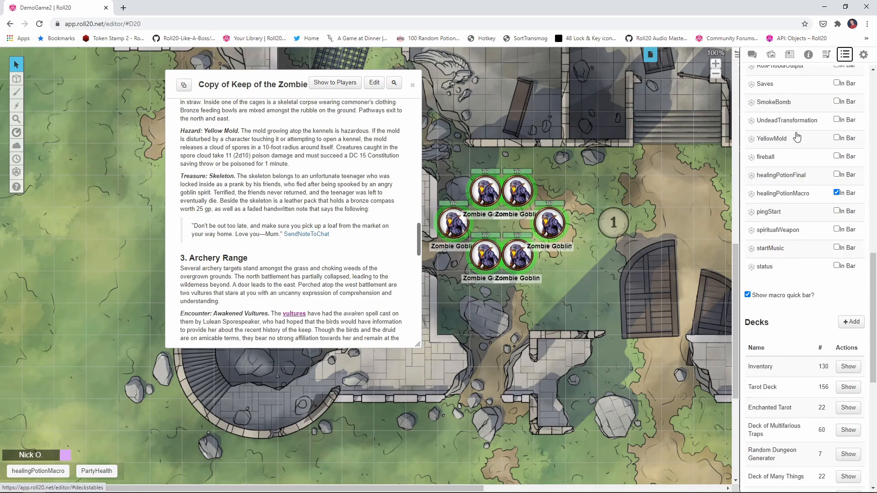
pyautogui.click(771, 138)
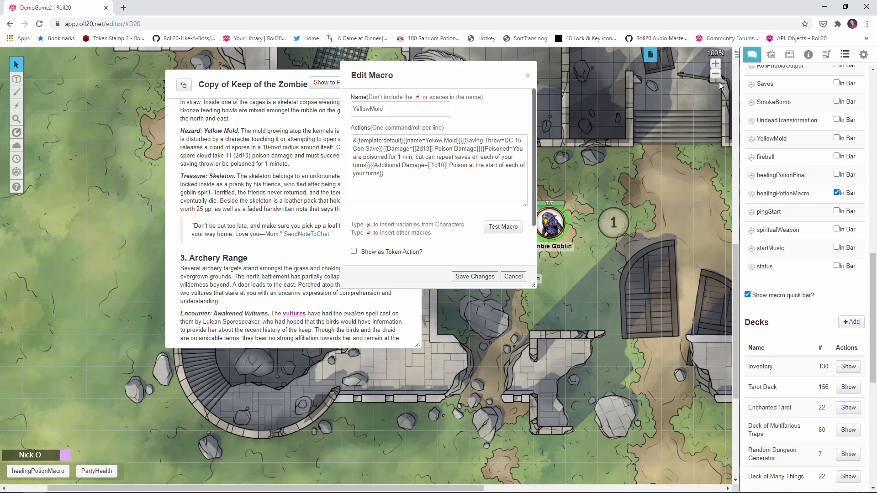
pyautogui.click(501, 227)
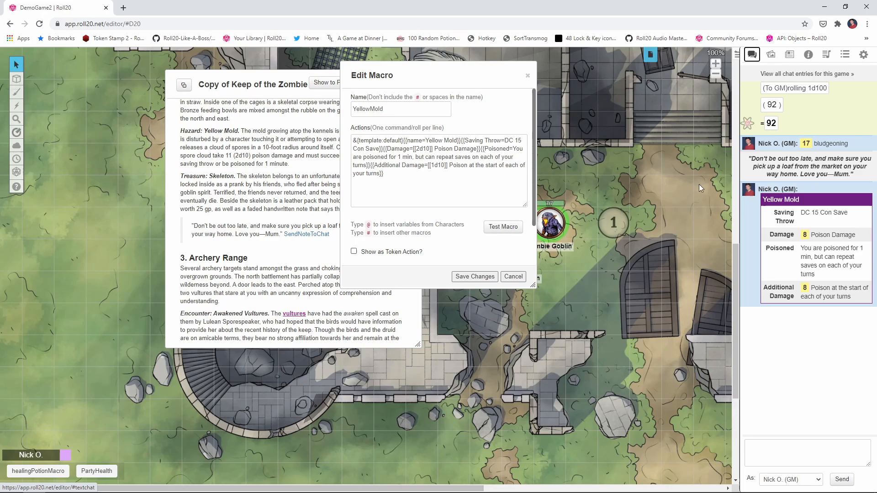
pyautogui.moveTo(846, 54)
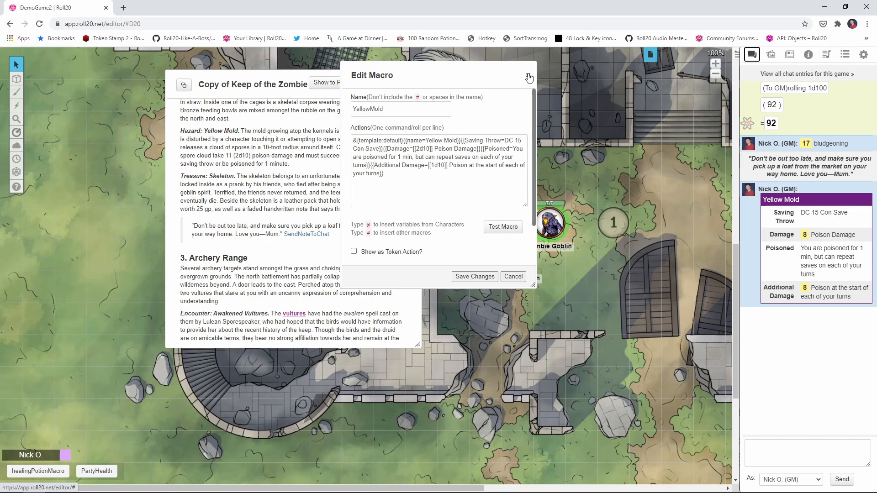
pyautogui.click(529, 77)
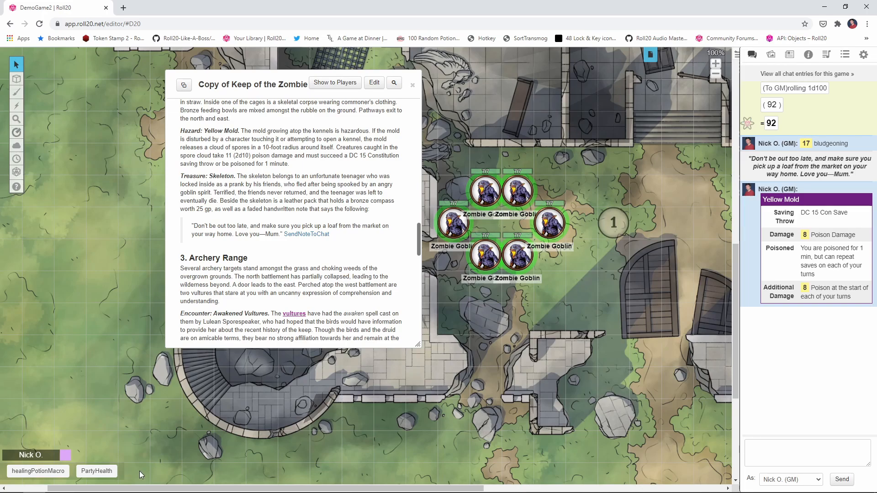
pyautogui.moveTo(170, 469)
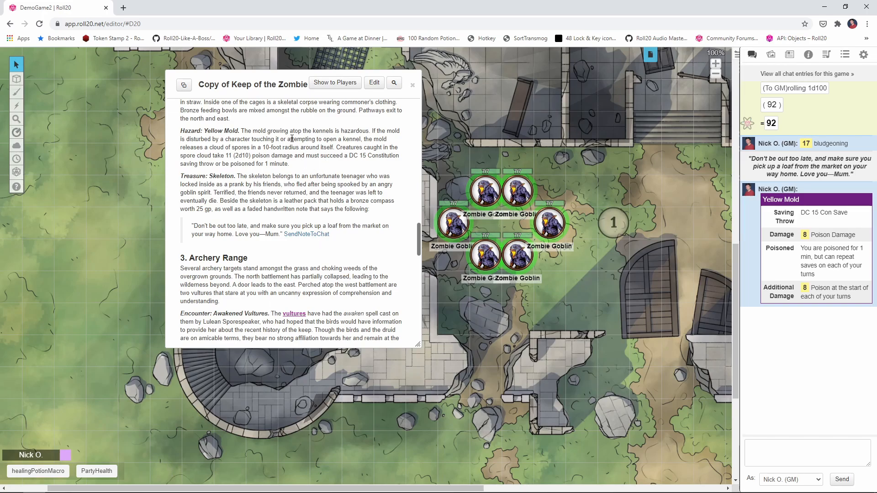
# Insert a YellowMold link with URL '#YellowMold' after the Yellow Mold hazard text and save.
pyautogui.click(374, 82)
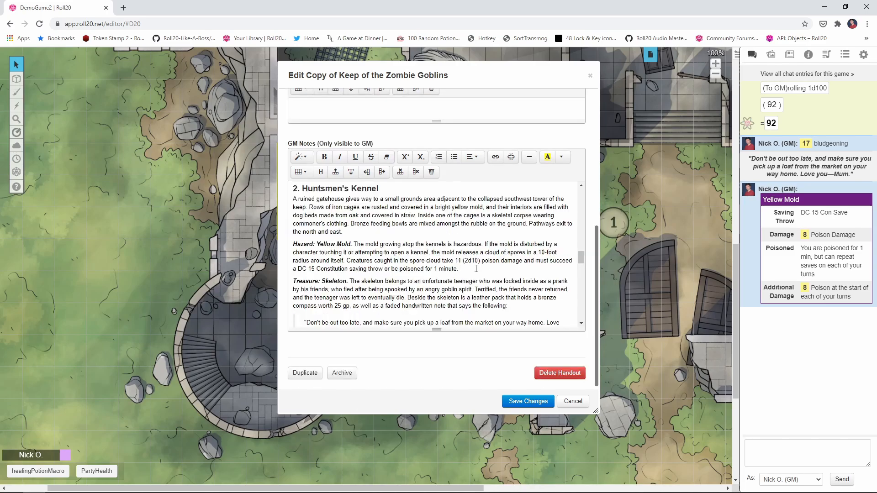
pyautogui.moveTo(494, 156)
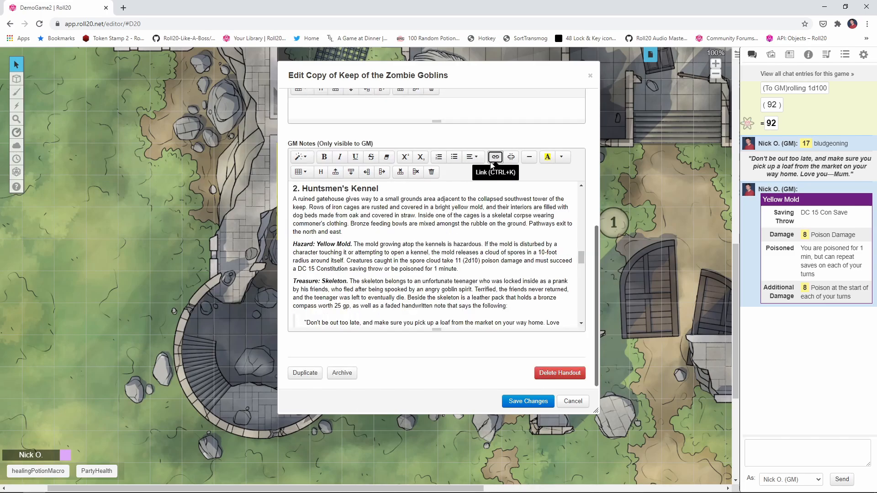
pyautogui.click(494, 156)
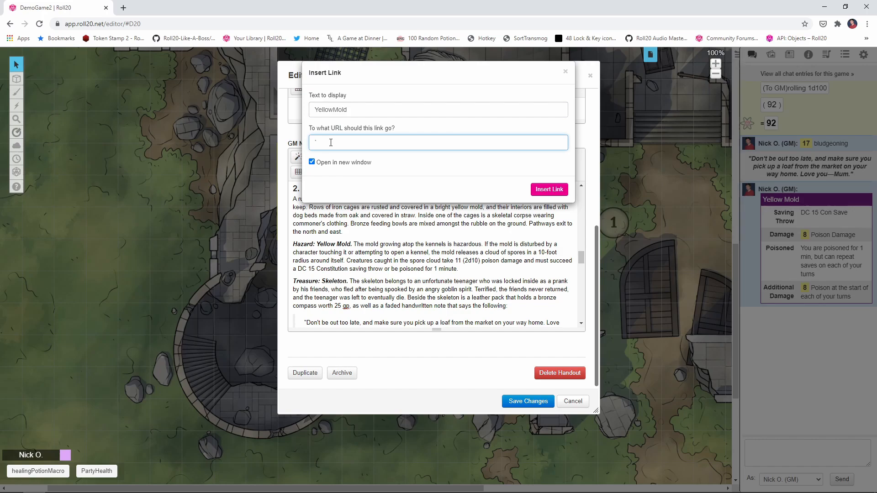
pyautogui.write('#Ye')
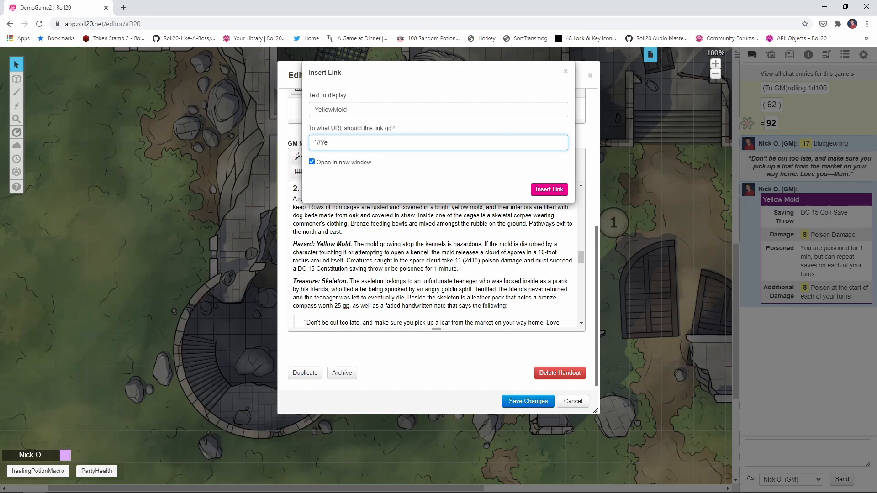
pyautogui.write('llowMold')
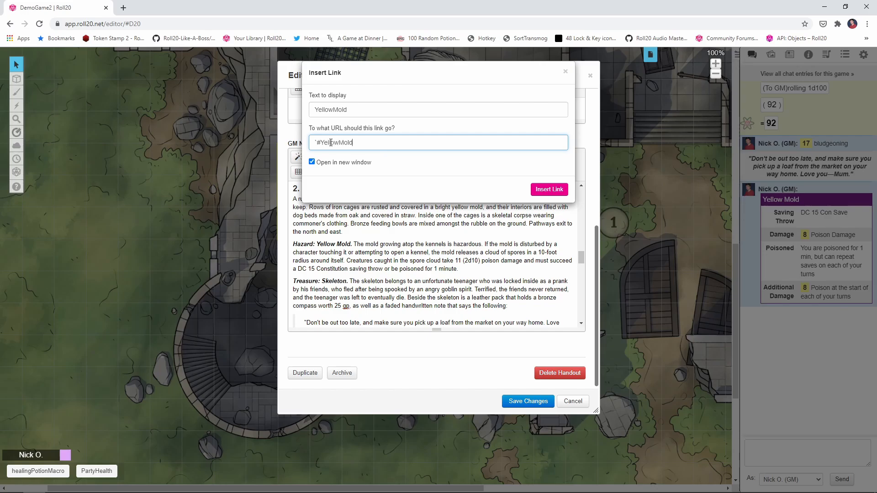
pyautogui.click(549, 189)
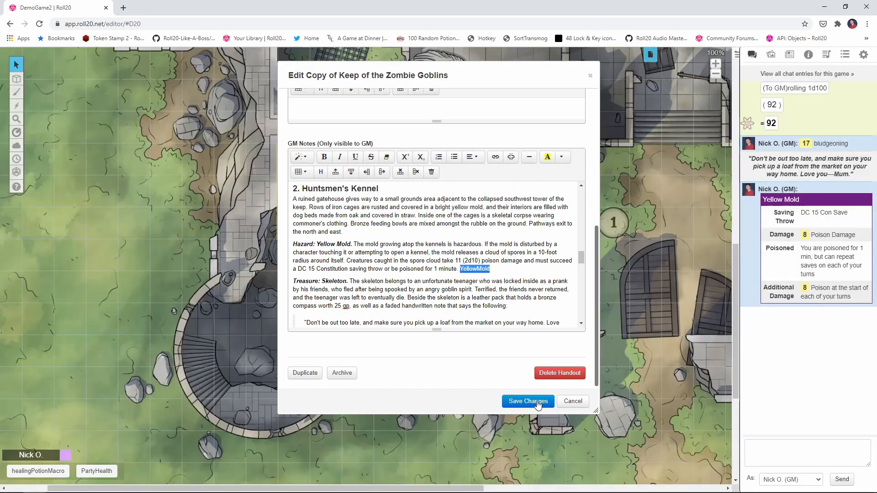
pyautogui.click(527, 401)
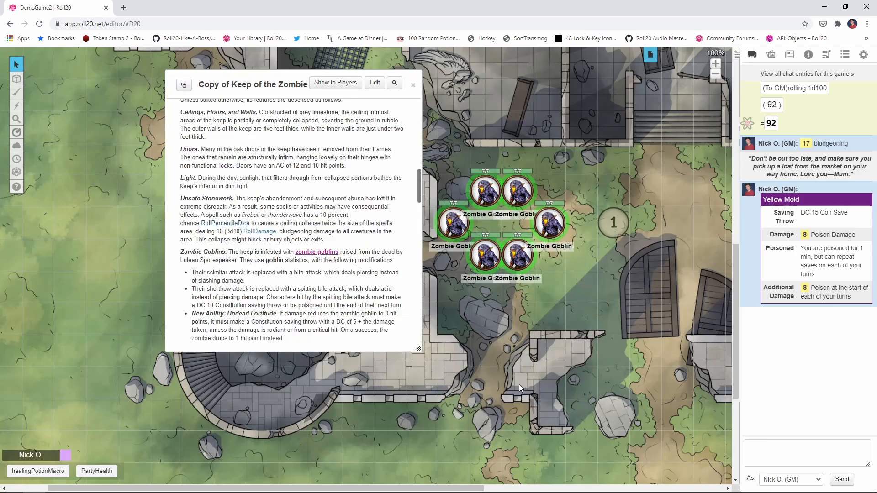
# Post a Yellow Mold card to chat from the YellowMold link near Huntsmen's Kennel, then clear chat.
pyautogui.scroll(-3)
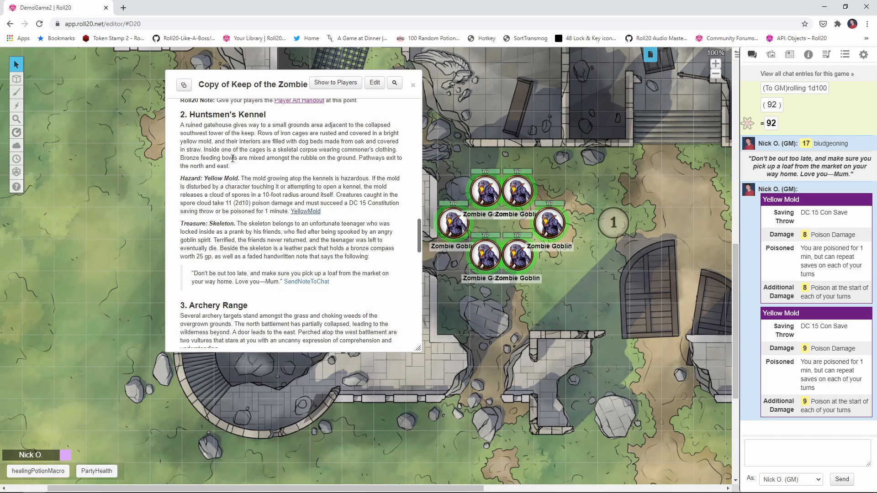
pyautogui.moveTo(240, 141)
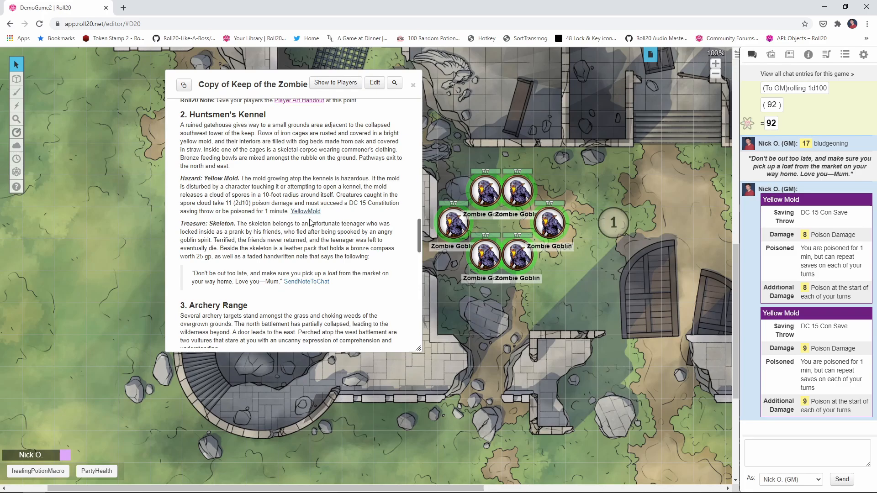
pyautogui.moveTo(110, 467)
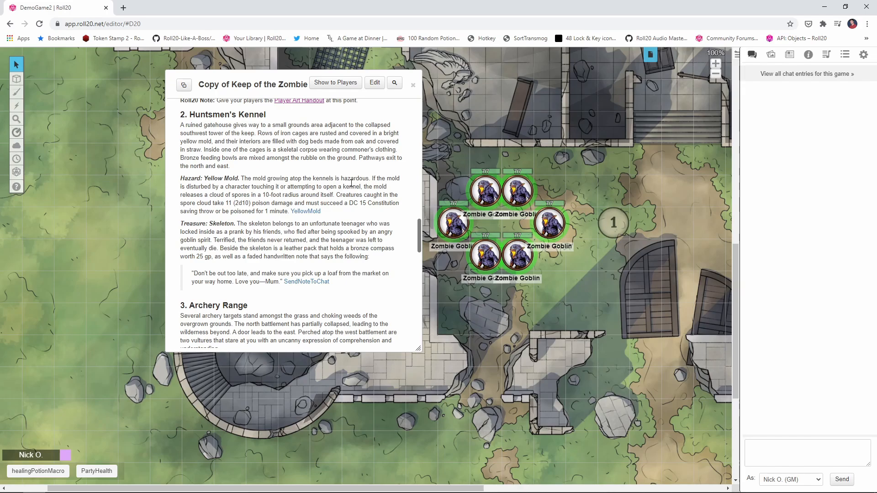
pyautogui.scroll(-3)
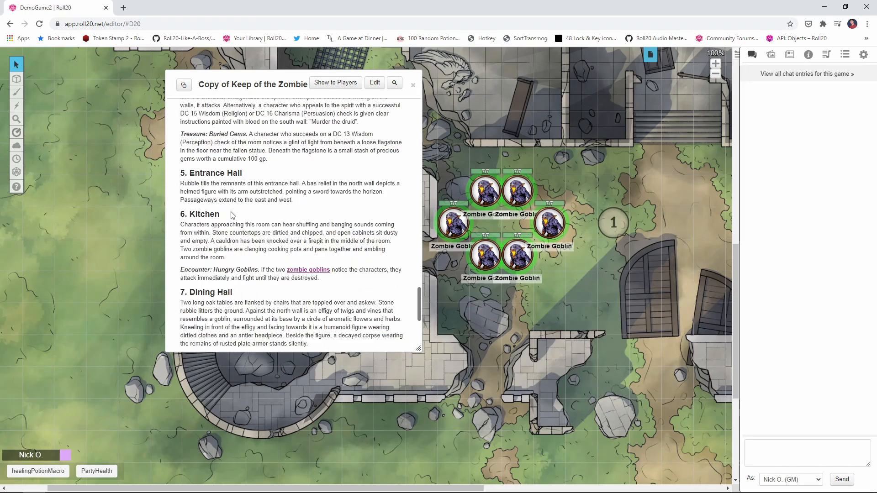
# Insert a startFightMusic link with URL '!roll20AM --audio,play,nomenu|goblinCombat' beside 6. Kitchen and save.
pyautogui.click(374, 83)
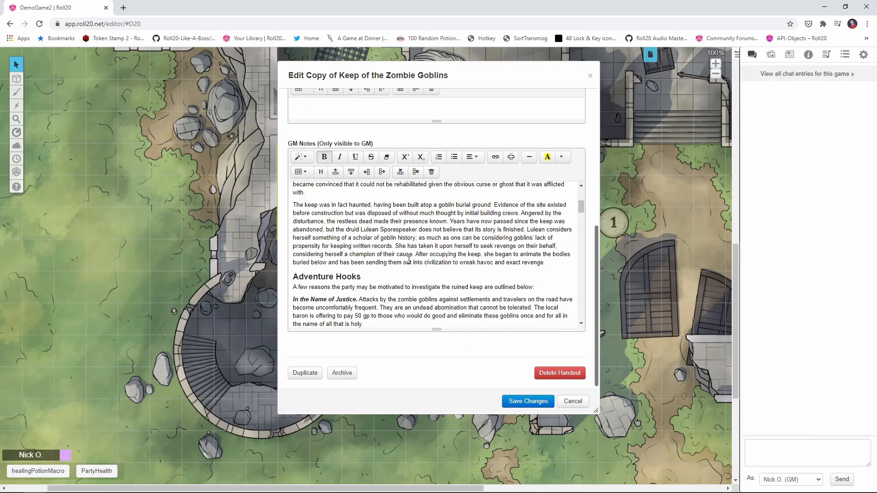
pyautogui.scroll(-3)
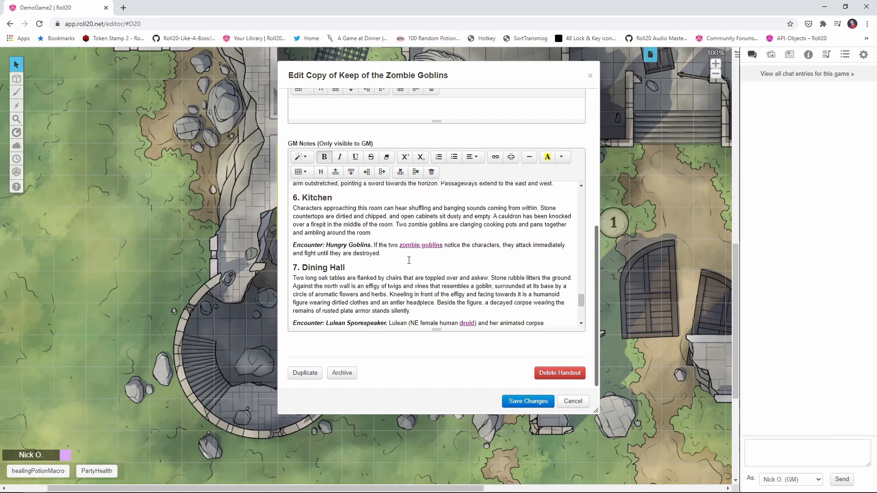
pyautogui.moveTo(494, 157)
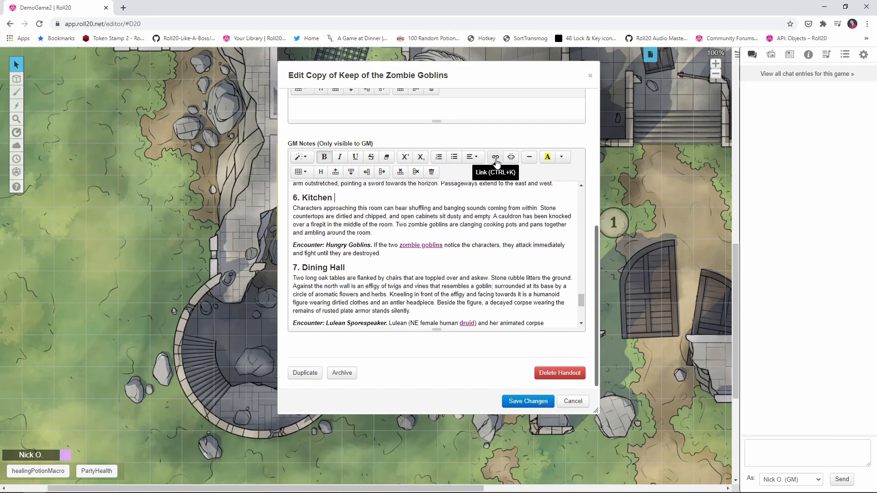
pyautogui.click(494, 156)
pyautogui.write('!roll20AM --audio,play,nomenu|goblinCombat')
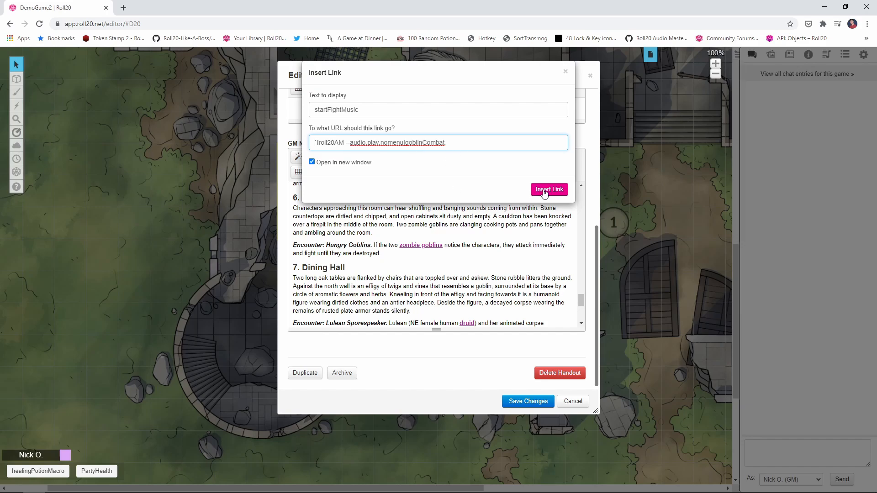
pyautogui.click(549, 189)
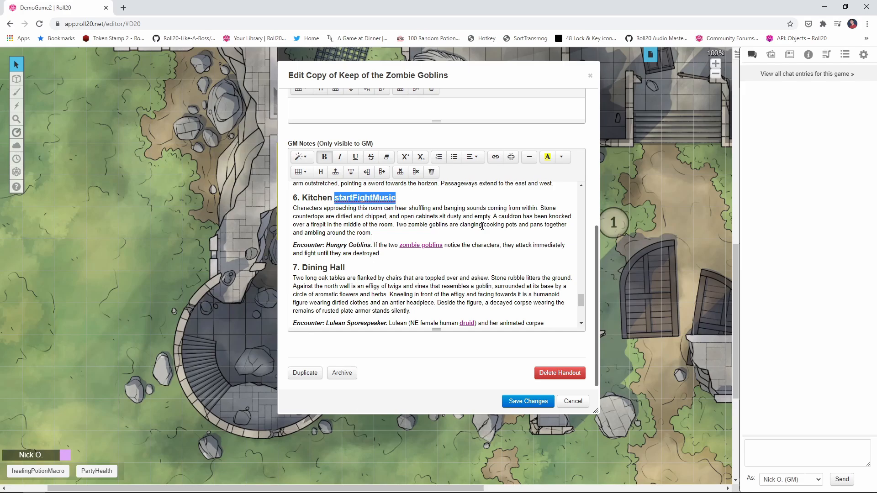
pyautogui.click(526, 401)
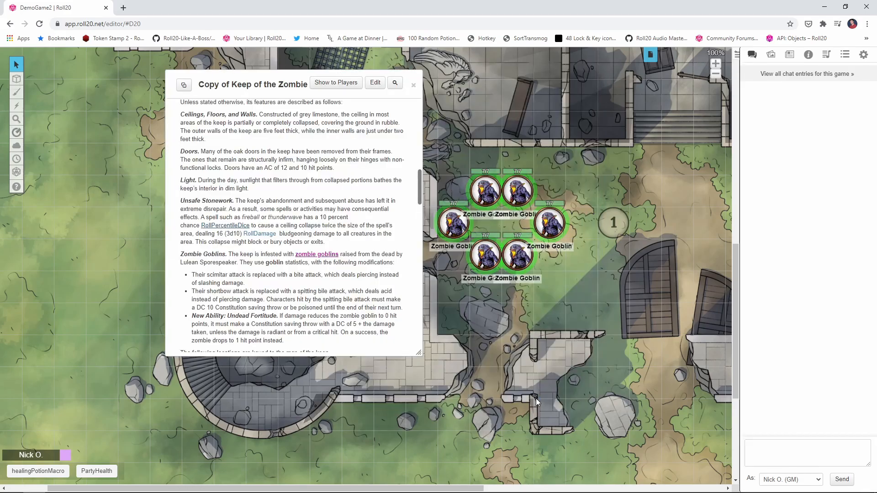
# Show the Jukebox with the goblinCombat playlist beside the handout's startFightMusic link.
pyautogui.scroll(-3)
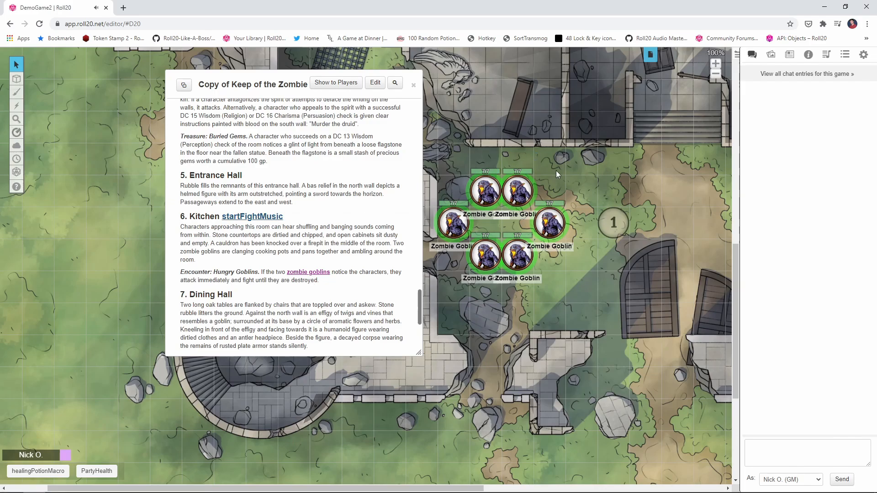
pyautogui.click(826, 54)
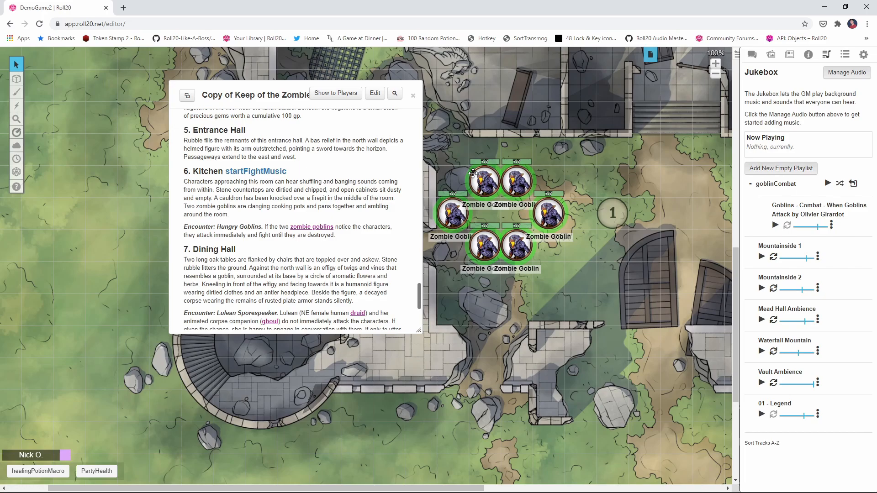
pyautogui.moveTo(248, 115)
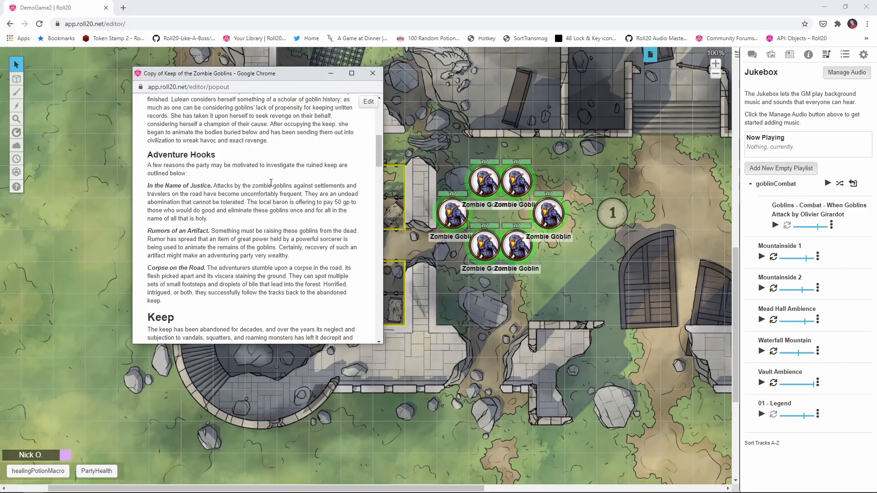
# Follow the RollDamage link under Unsafe Stonework in the popped-out window, getting a blank page.
pyautogui.scroll(-3)
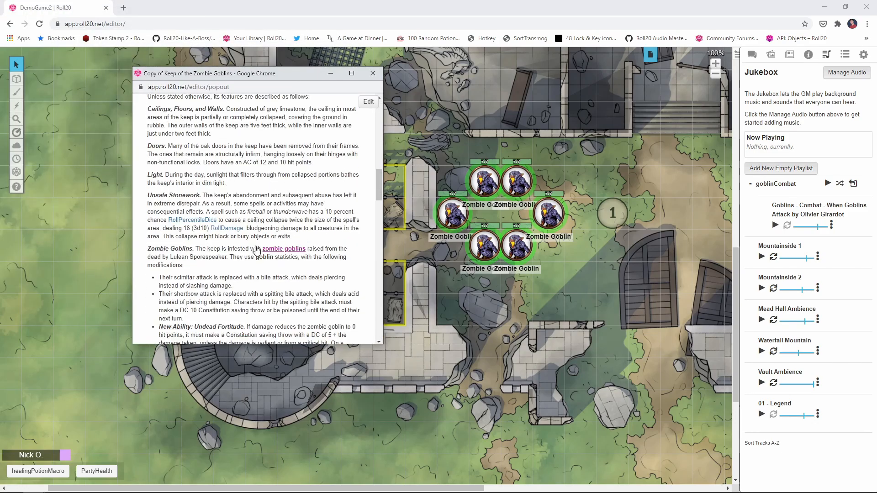
pyautogui.click(226, 229)
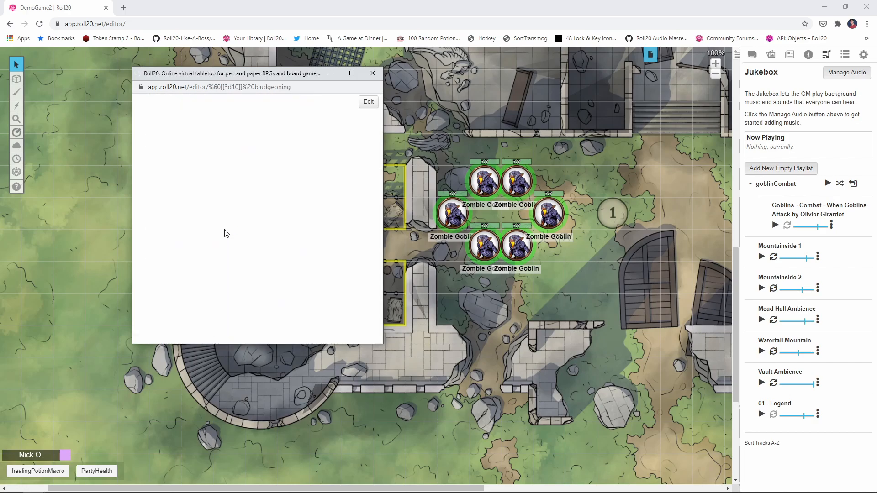